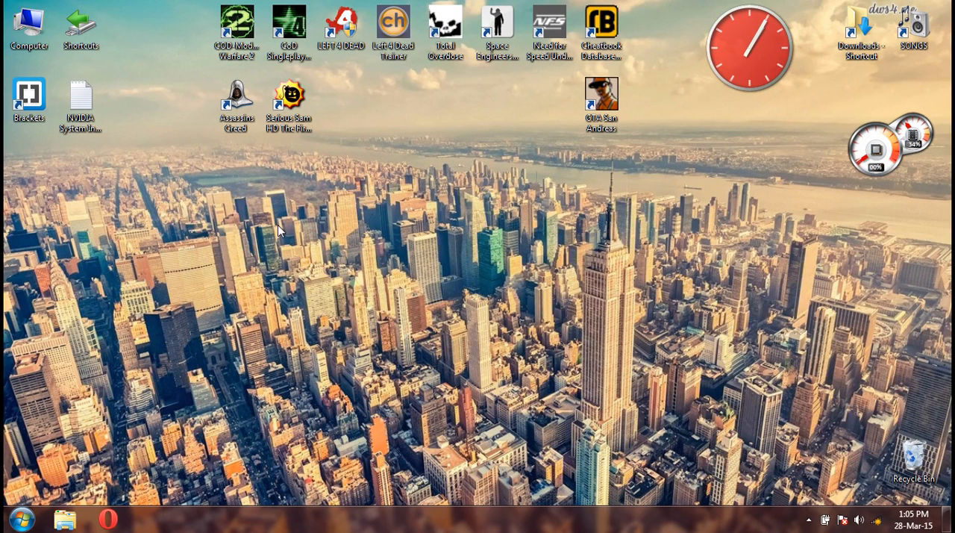
mouse_move(263, 233)
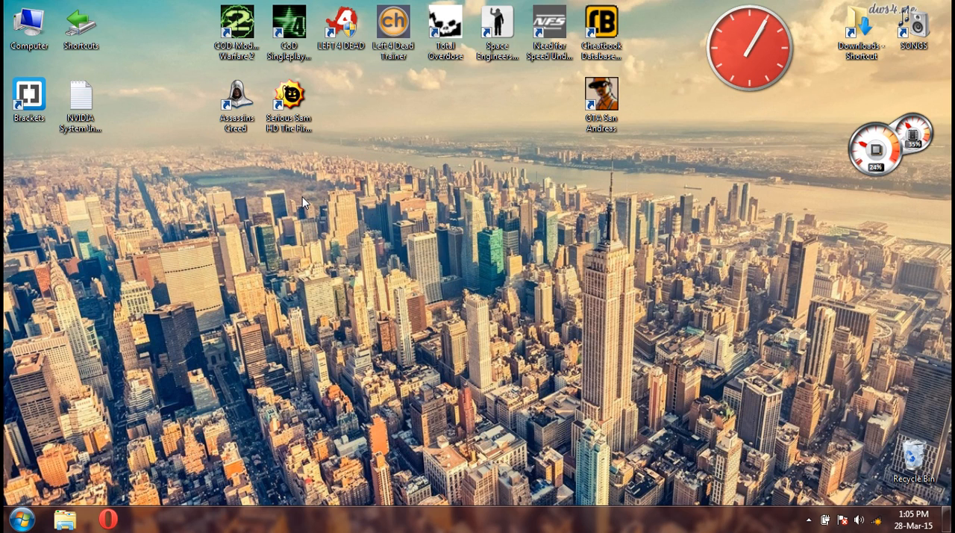
mouse_move(342, 242)
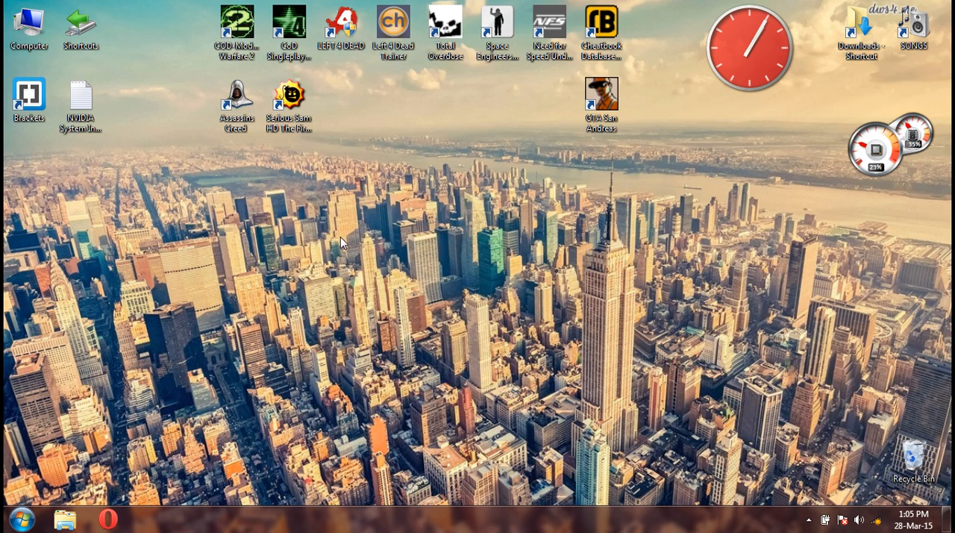
mouse_move(306, 249)
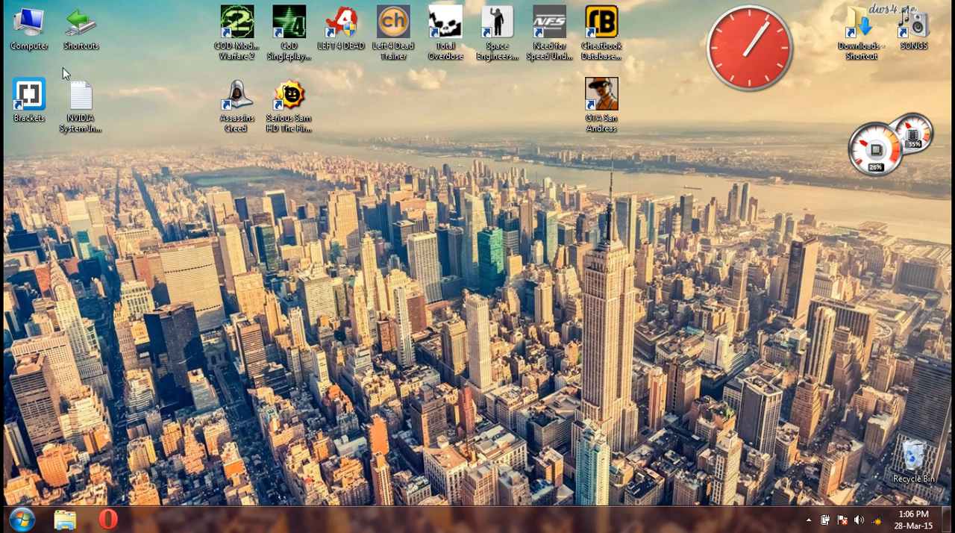
Navigate C: > Games > Serious Sam HD The First Encounter > Content > SeriousSamHD > Config and bring up actions for user.cfg.
double_click(29, 22)
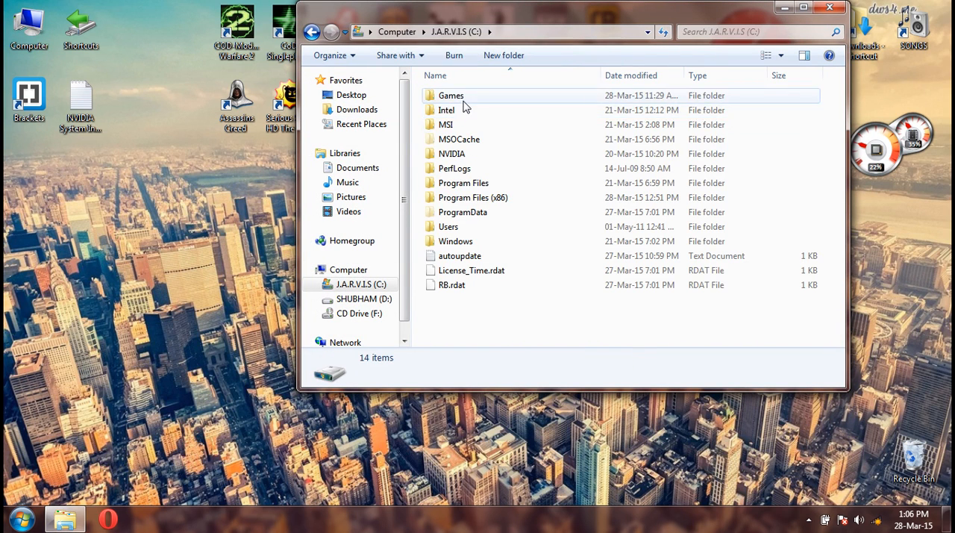
double_click(451, 95)
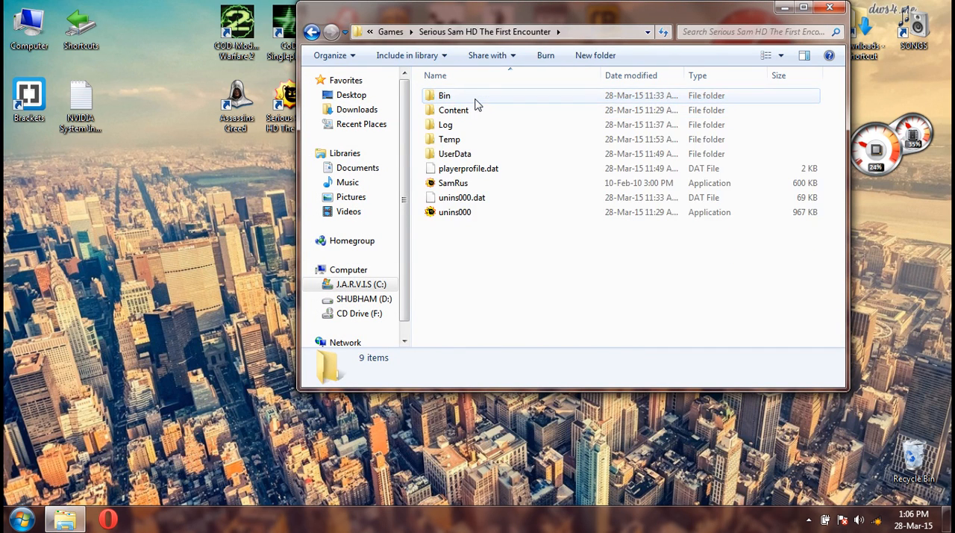
double_click(454, 110)
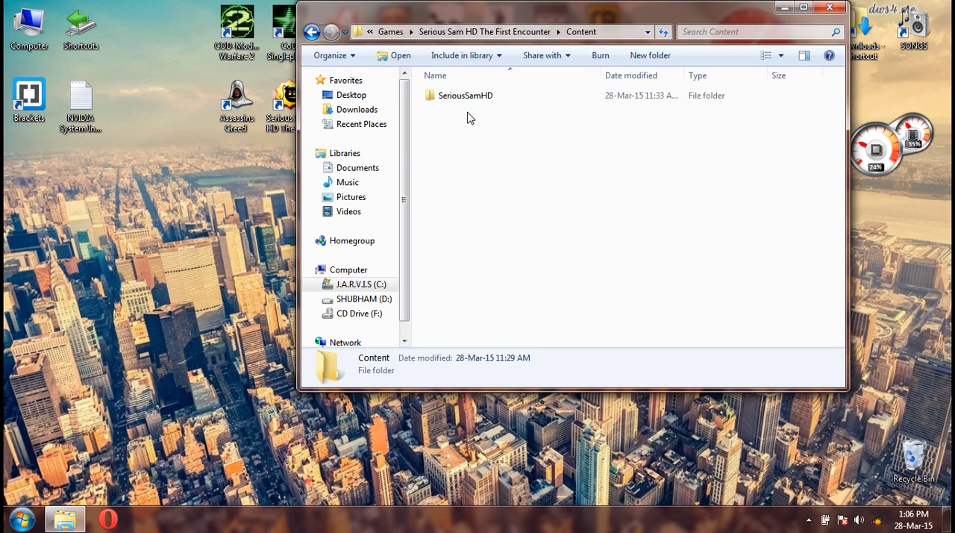
double_click(466, 95)
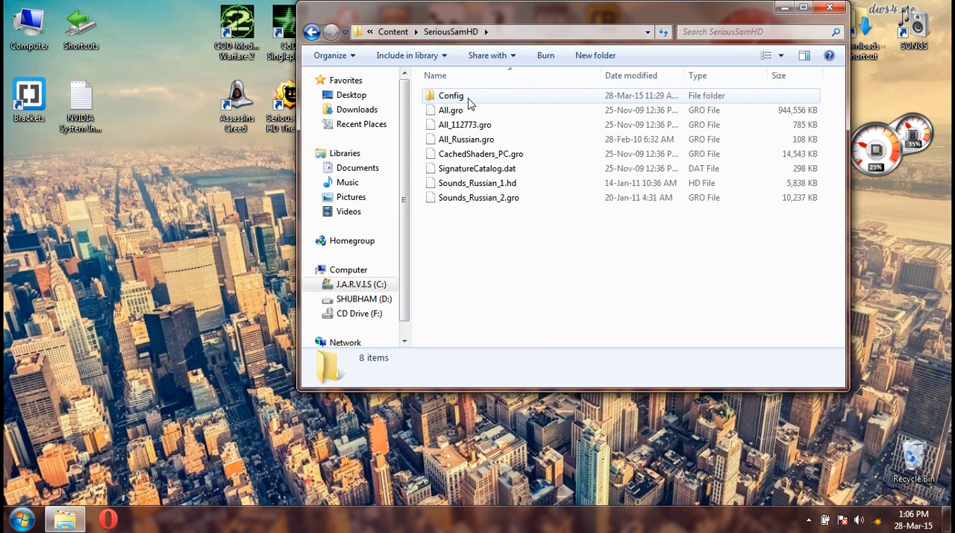
double_click(451, 96)
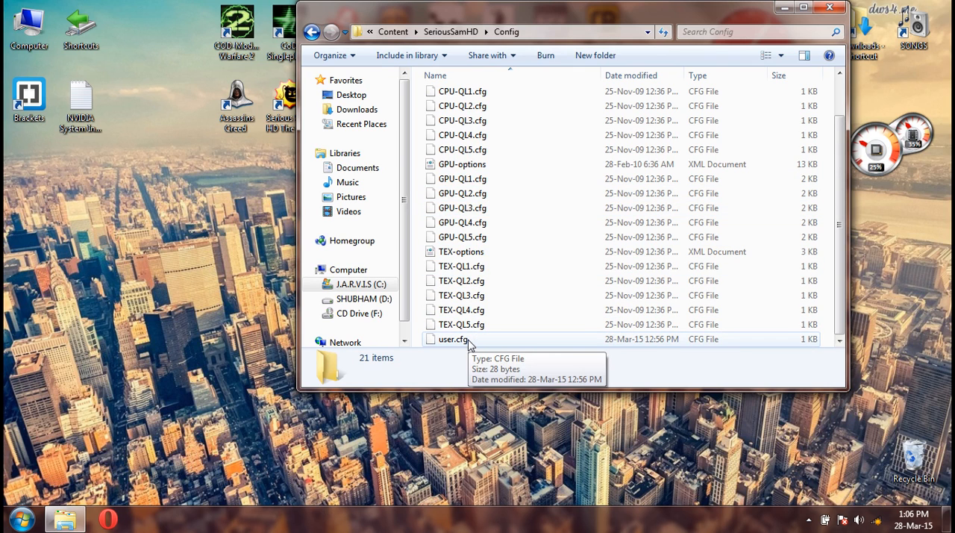
right_click(453, 339)
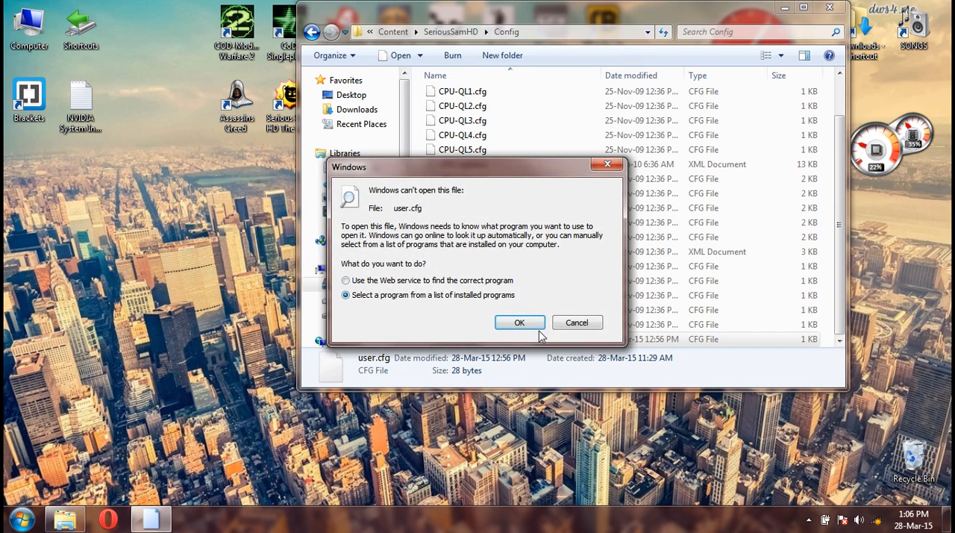
Choose Notepad from the installed programs list to open user.cfg.
click(519, 322)
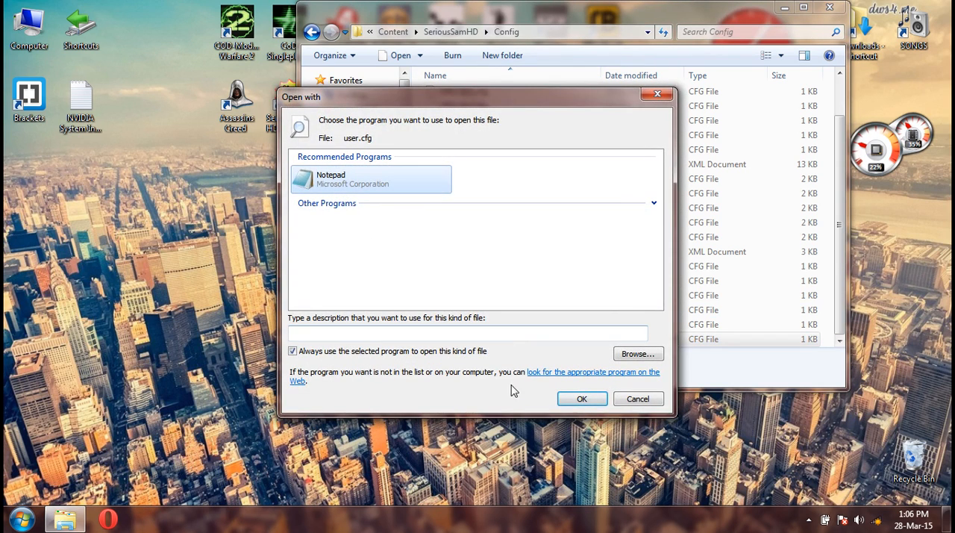
click(582, 397)
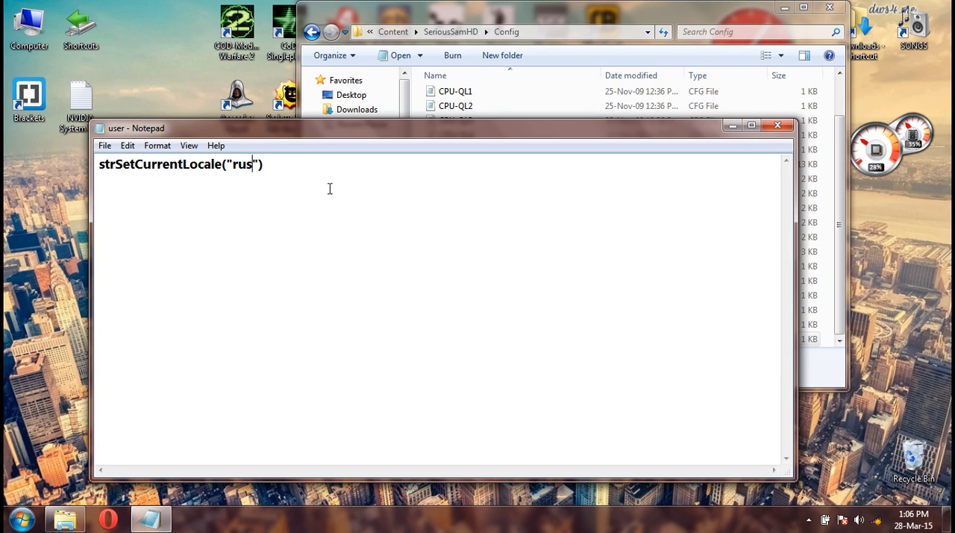
Replace the "rus" locale code with "enu" in strSetCurrentLocale, trying fr and ita along the way.
key(BackSpace)
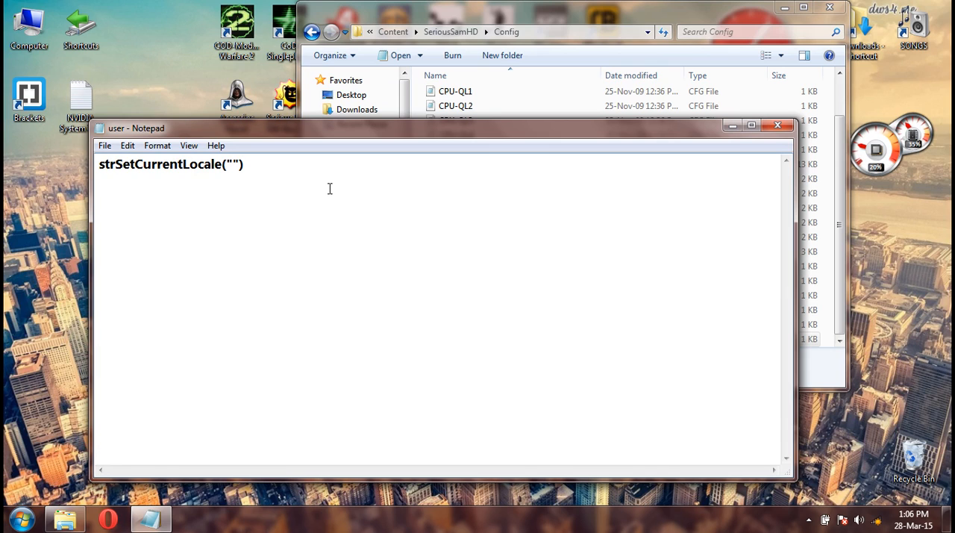
text(enu)
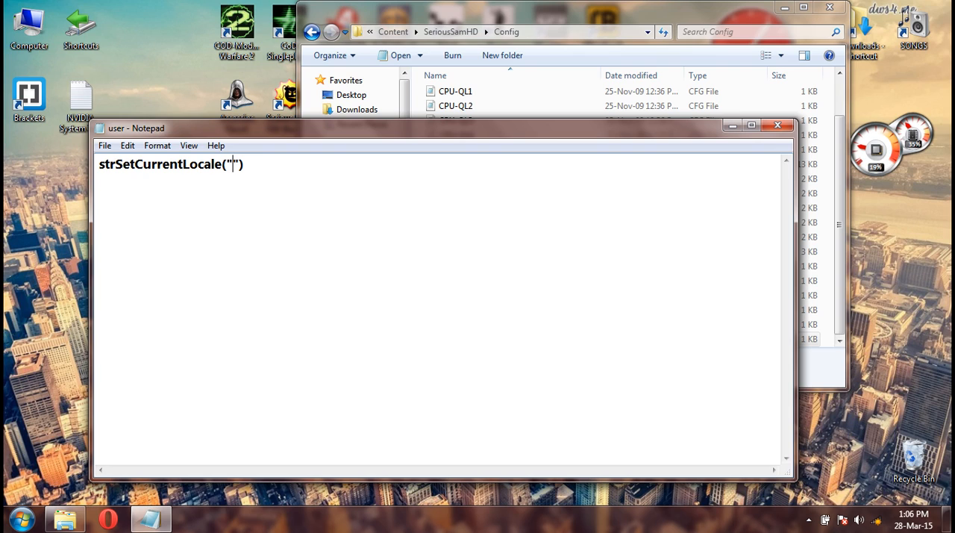
text(fr)
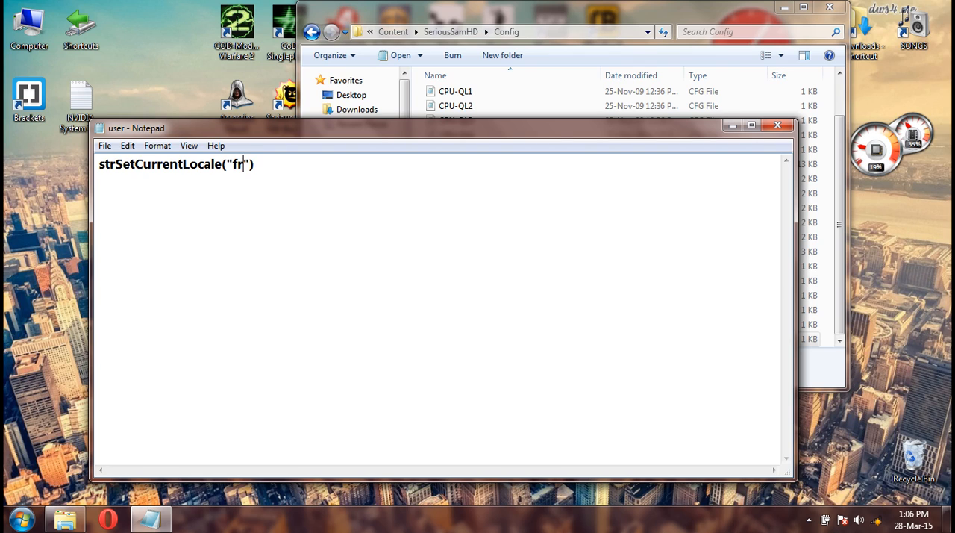
key(Backspace)
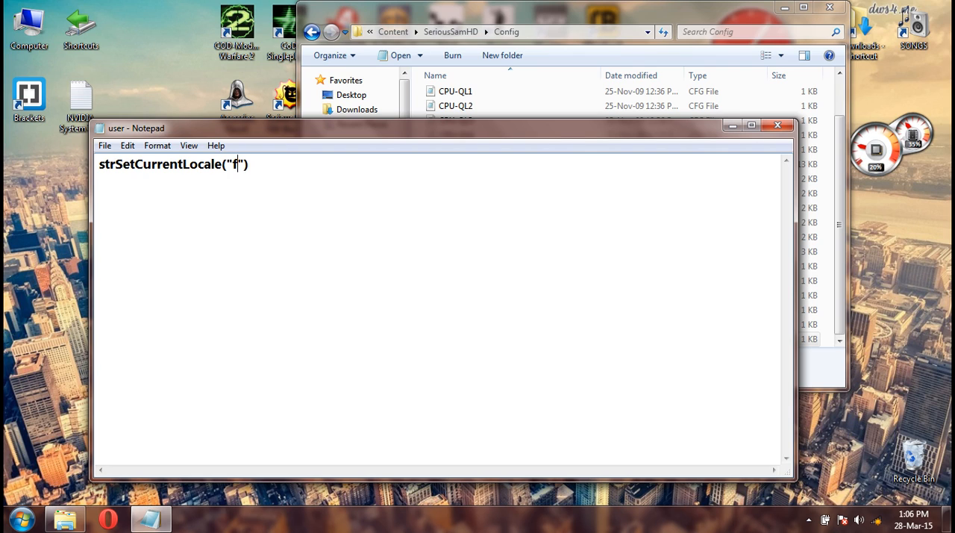
text(it)
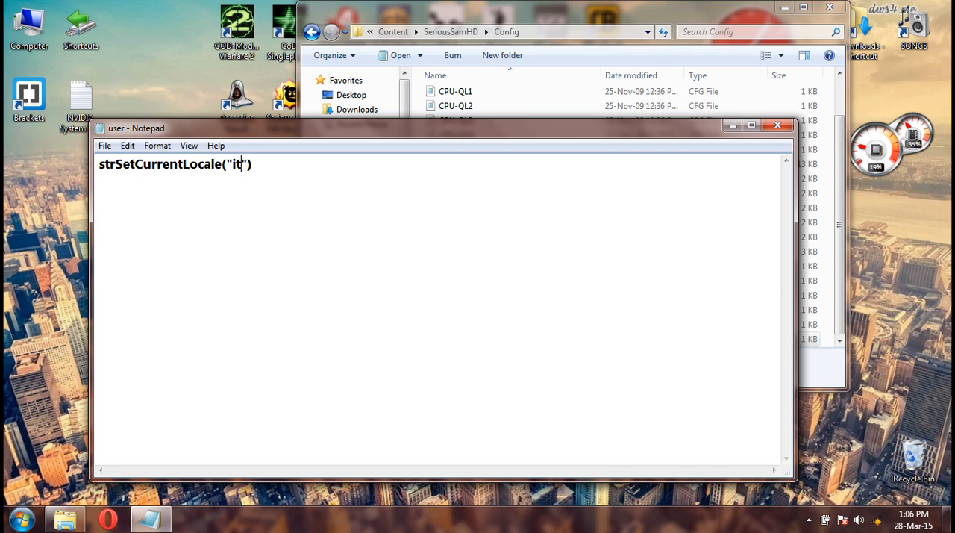
text(a)
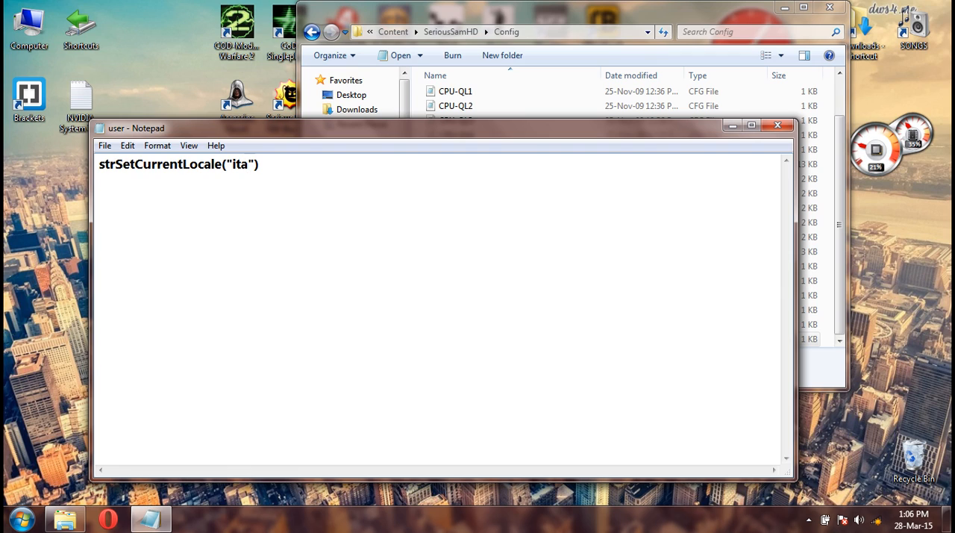
key(Backspace)
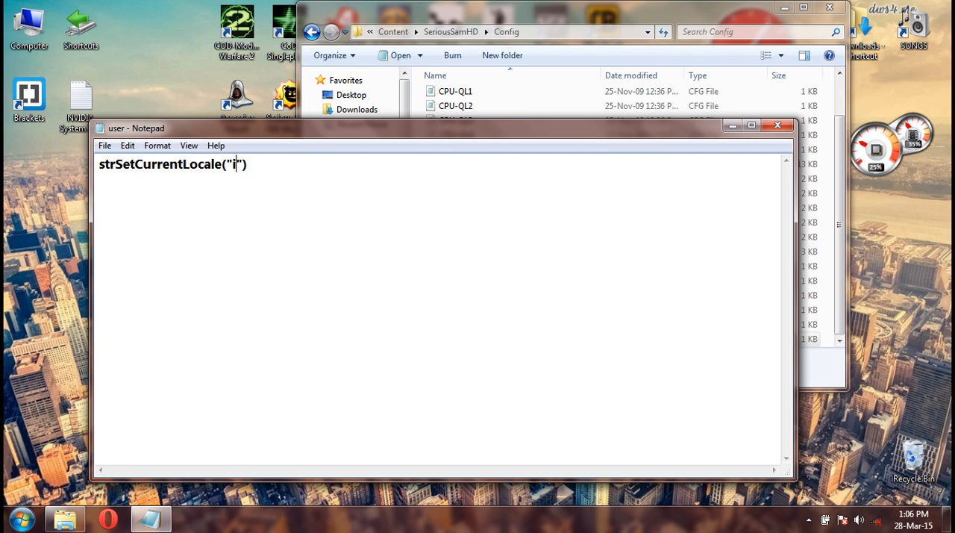
key(Backspace)
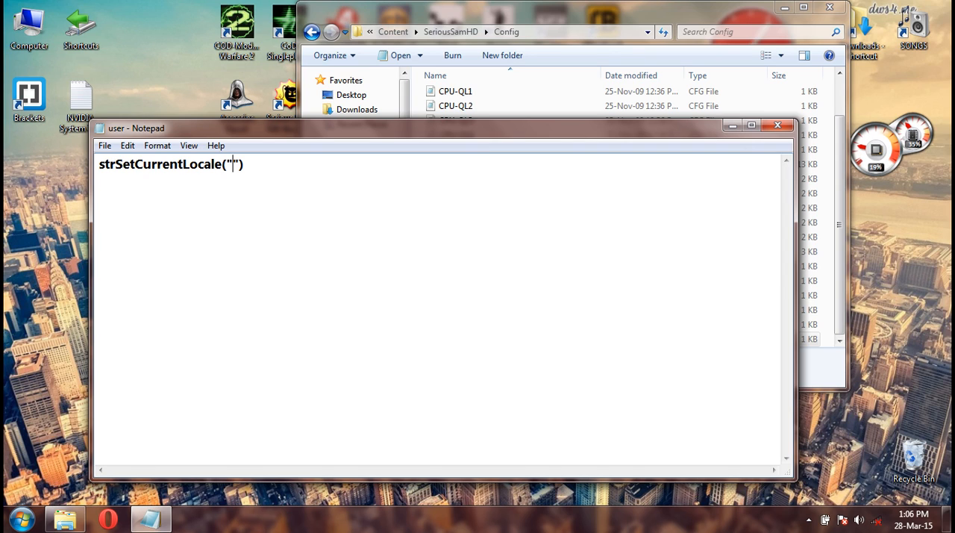
text(enu)
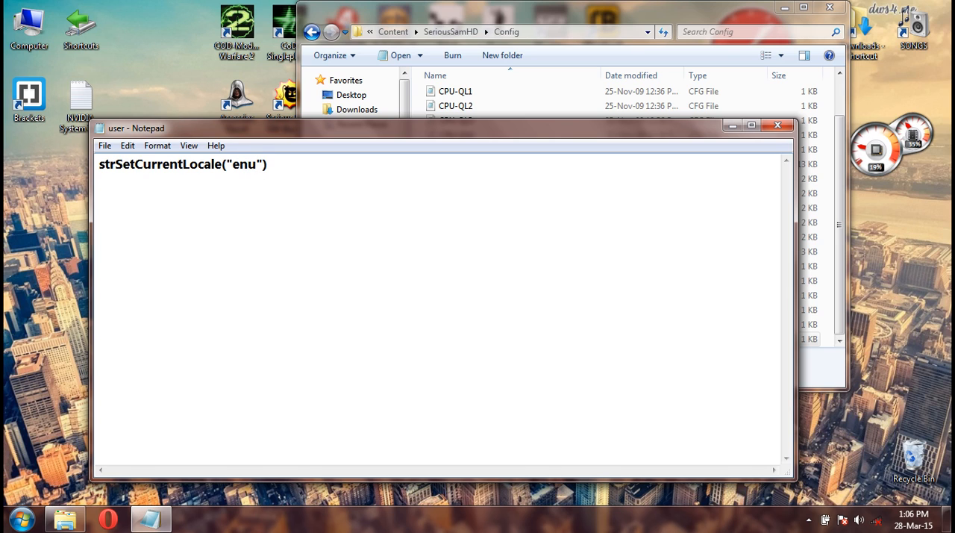
click(127, 145)
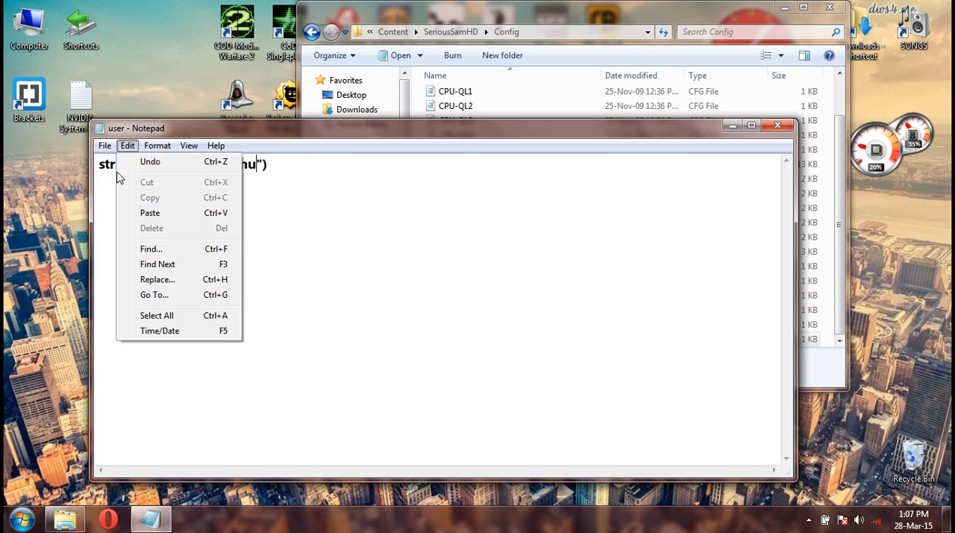